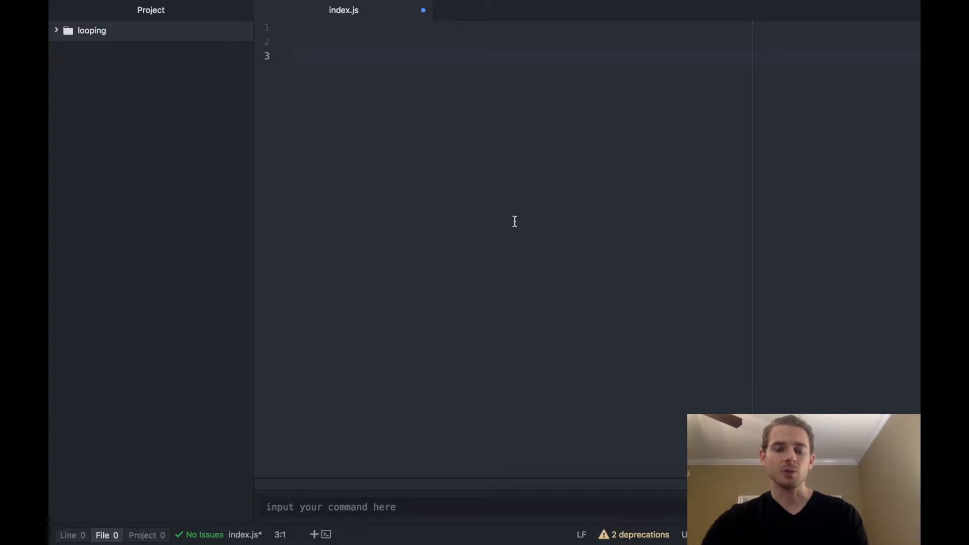
Write a do { } while (c <= 5) loop on line 3
click(294, 55)
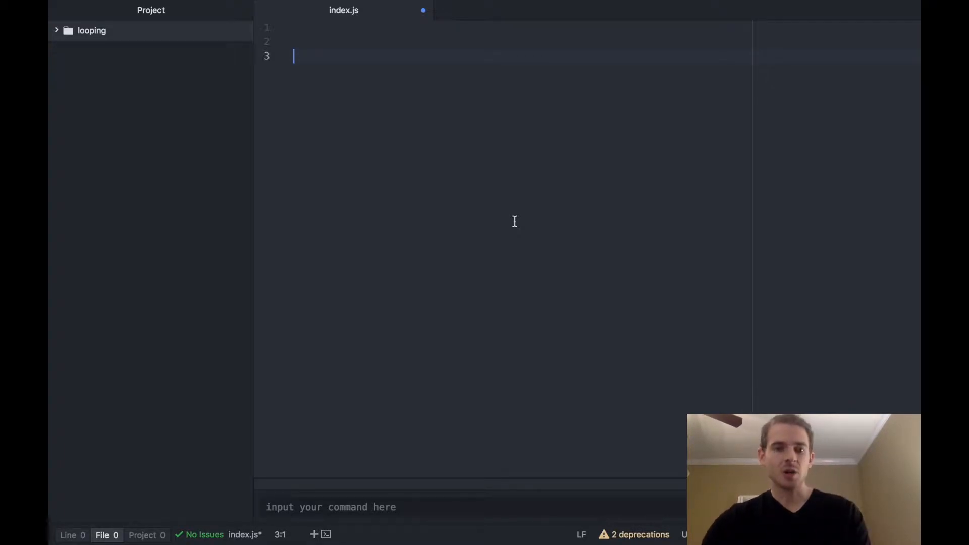
text(do)
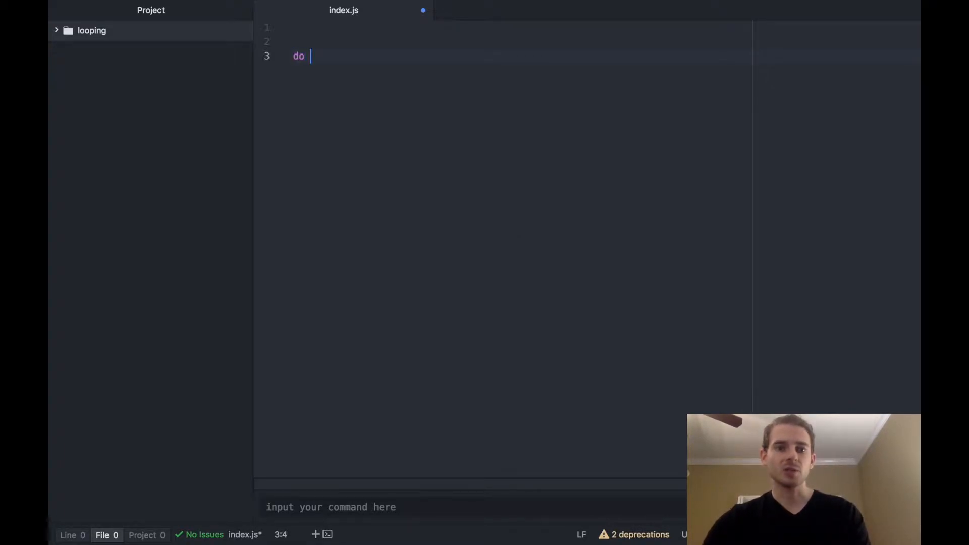
text({)
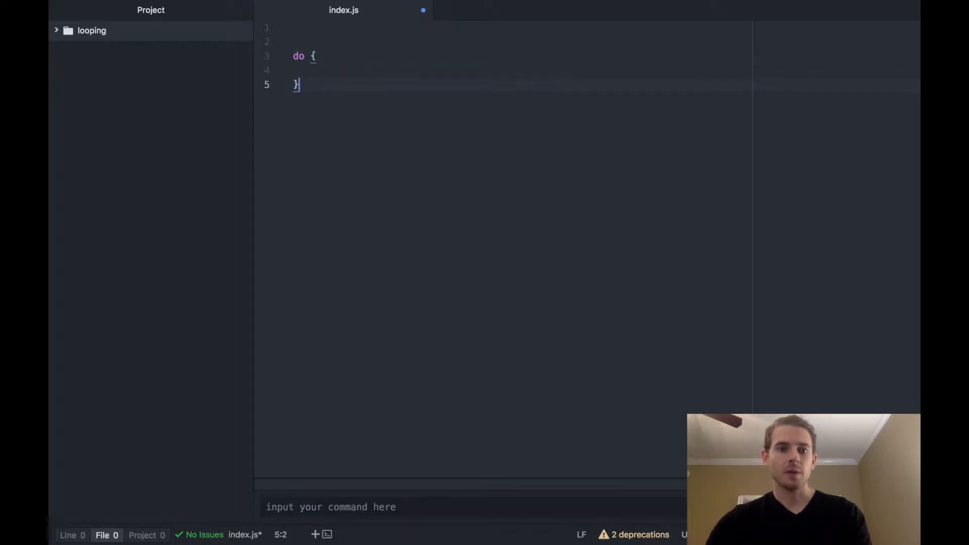
text(while ()
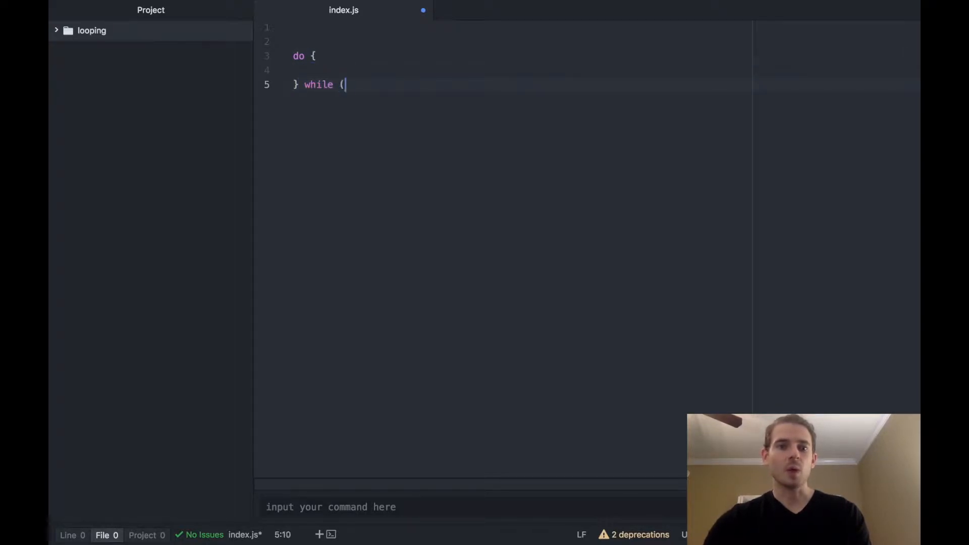
text())
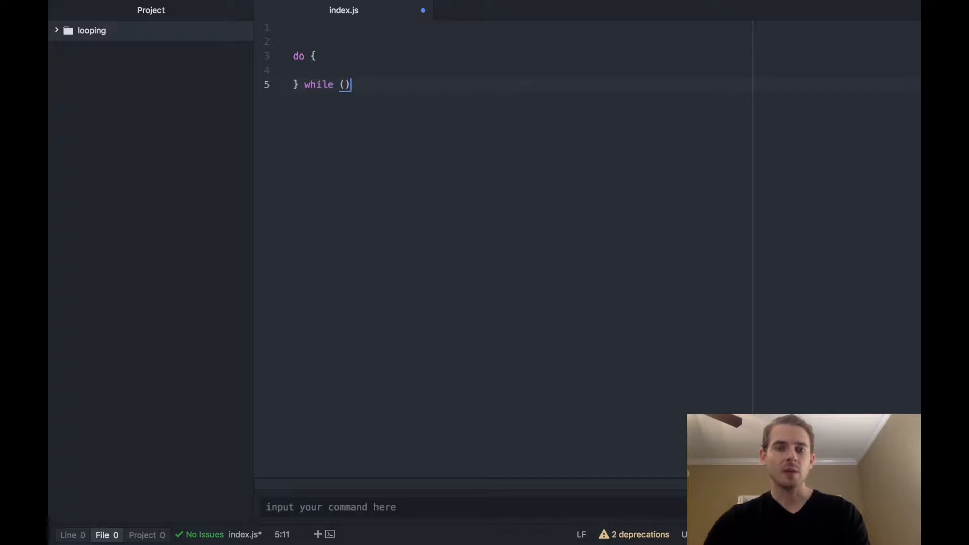
key(Left)
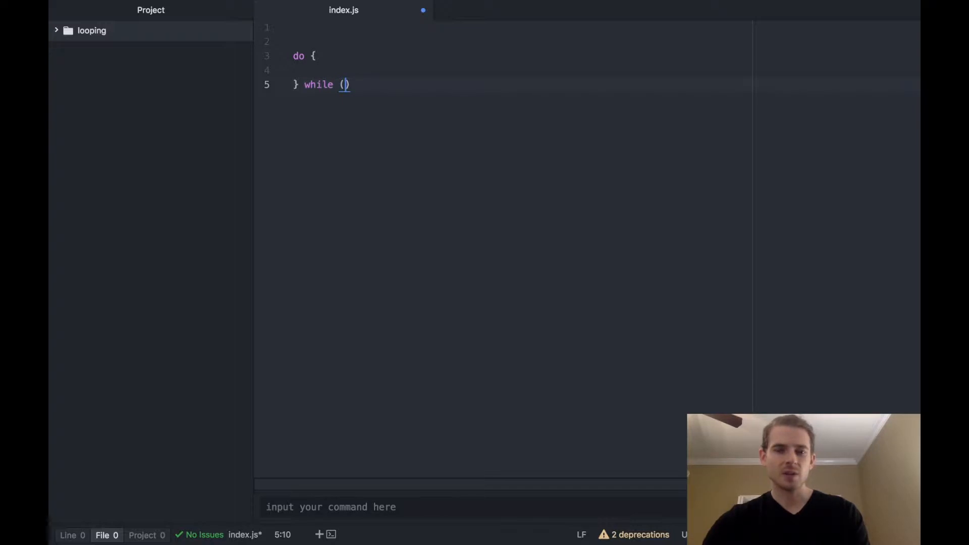
text(c < 5)
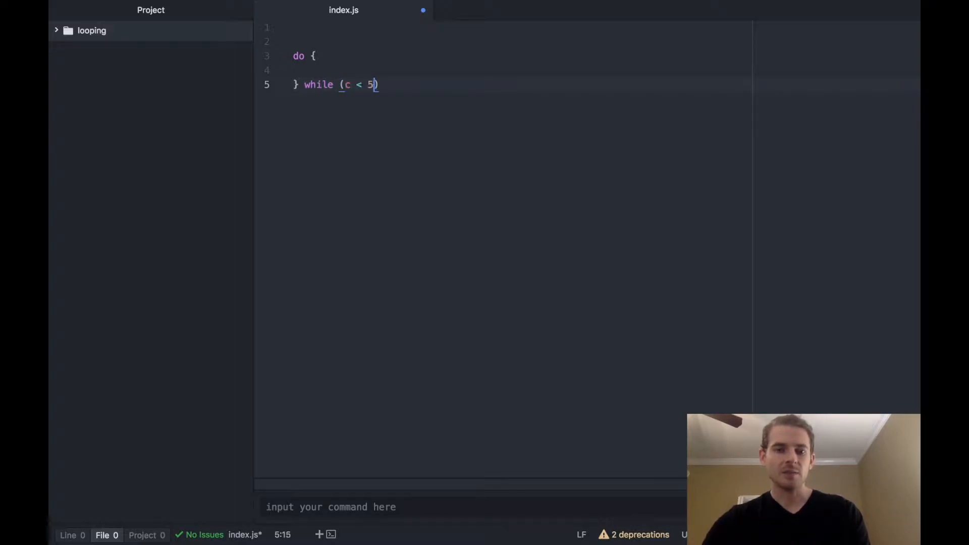
text(=)
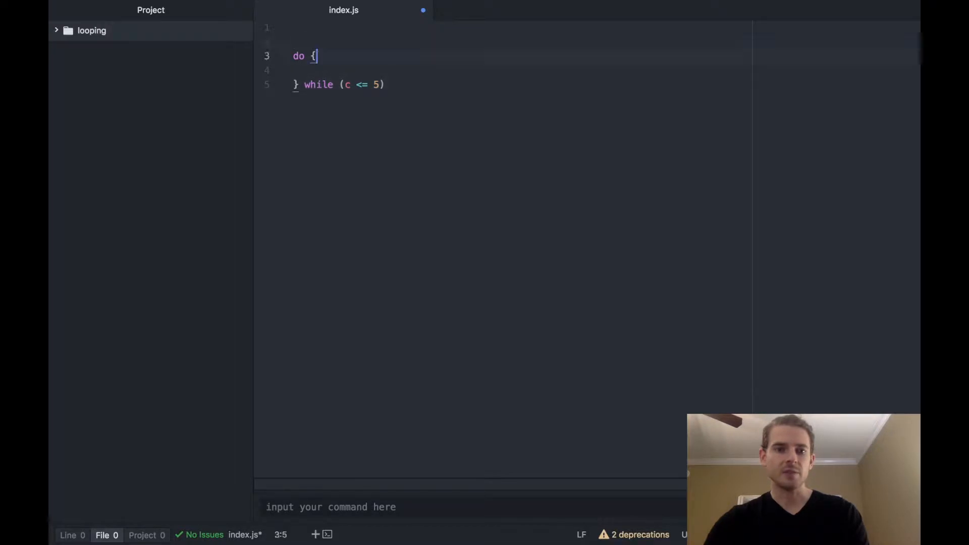
Add var c=0; above the loop and console.log('done'); below it
text(var c=)
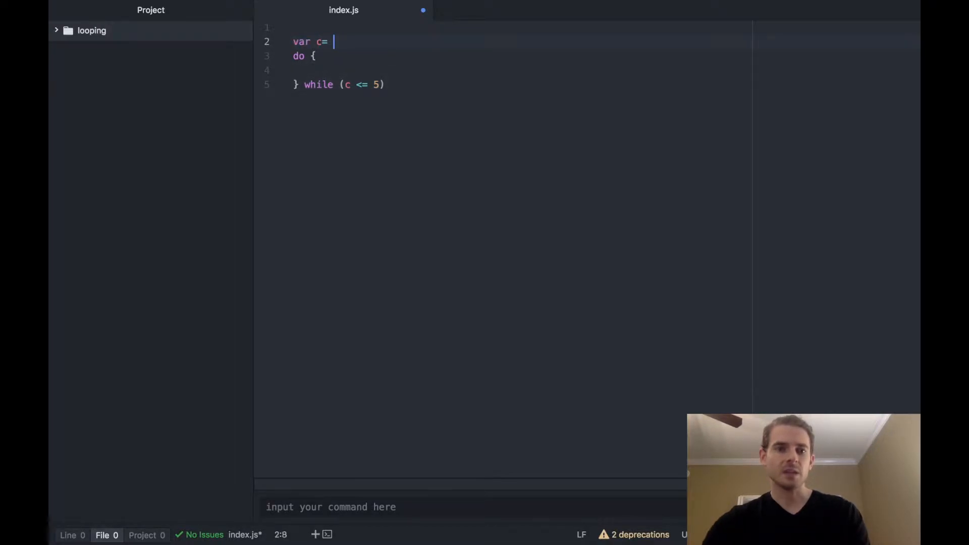
text(0;)
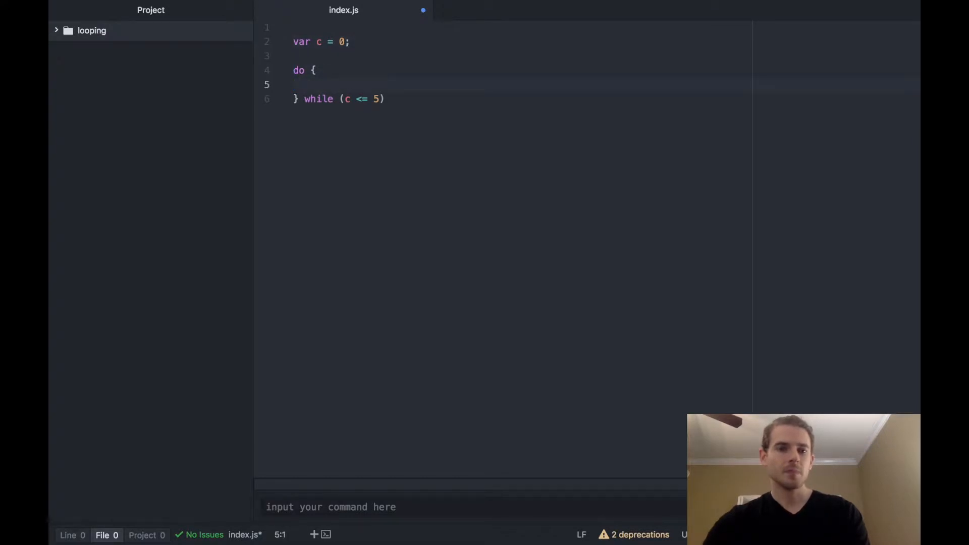
text(console)
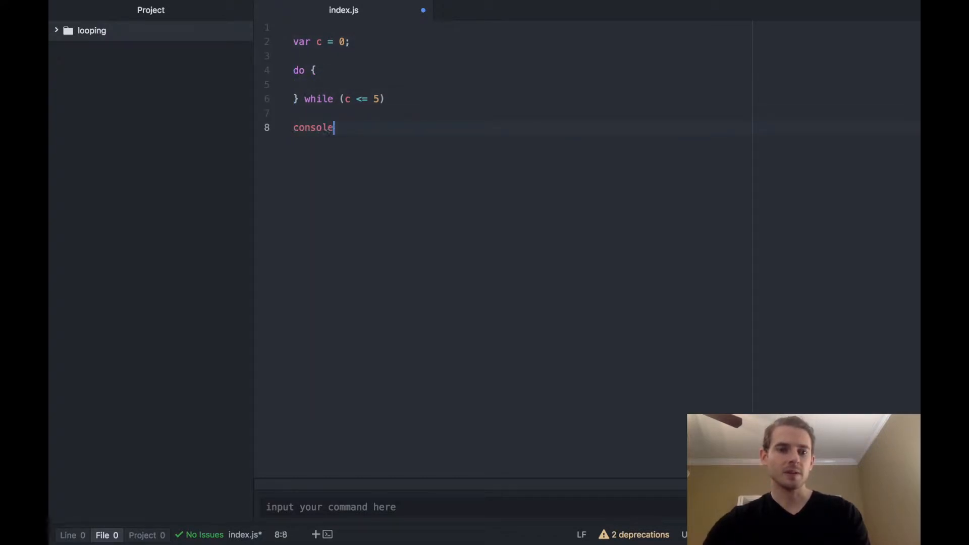
text(.log('don)
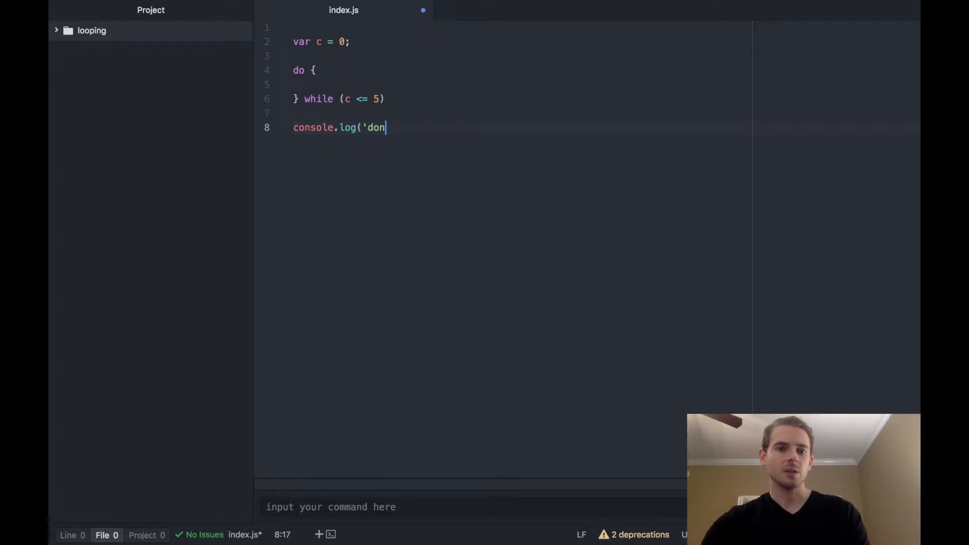
text(e');)
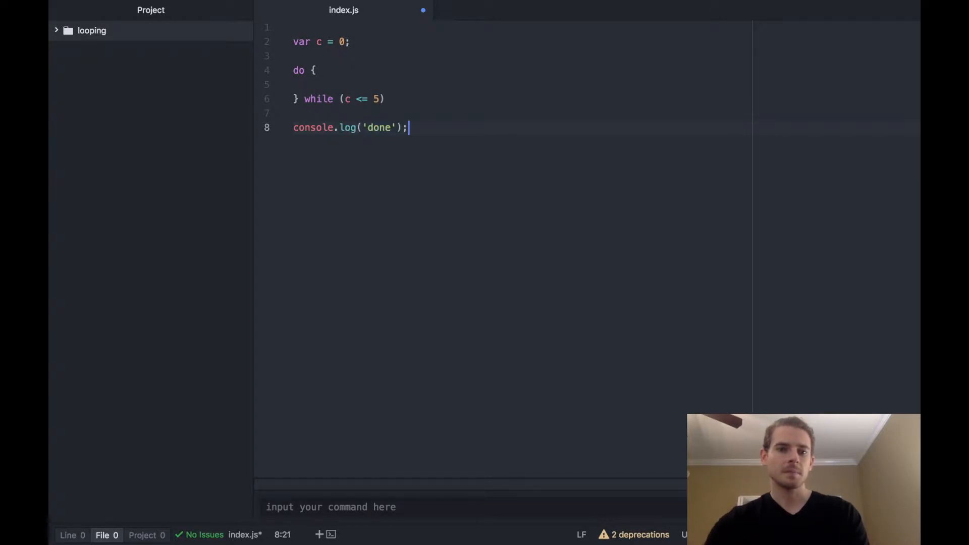
click(295, 85)
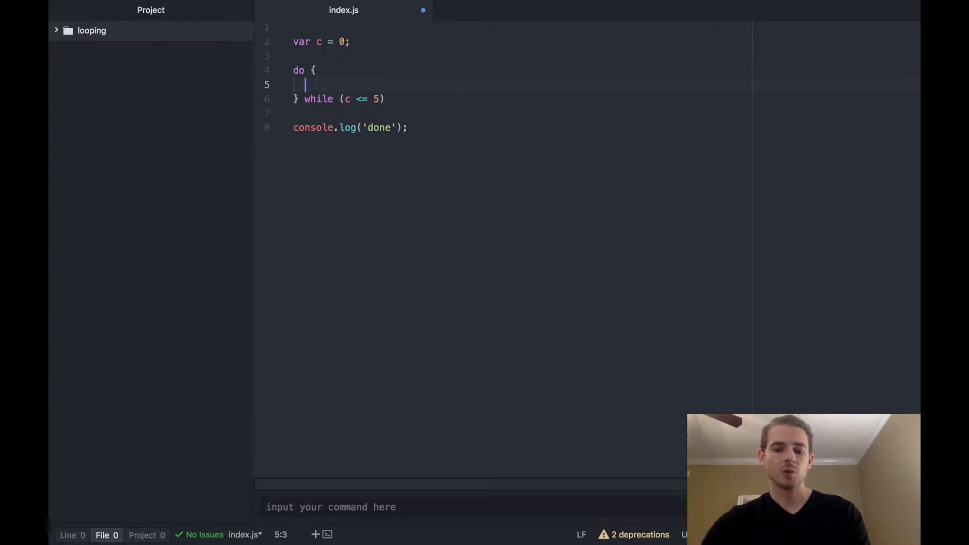
Fill the loop body with console.log('we are in the loop; c is ' + c); and c++
text(c=)
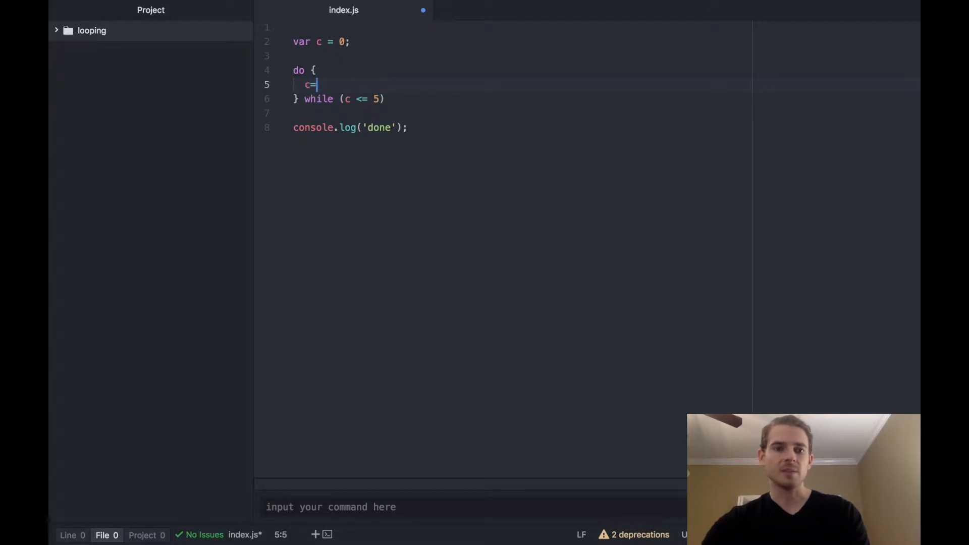
text(++;)
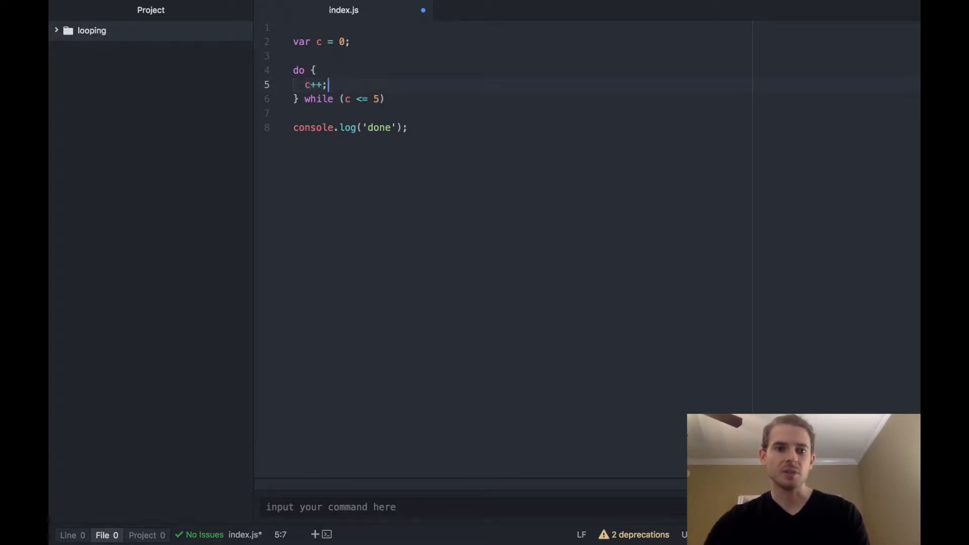
key(Left)
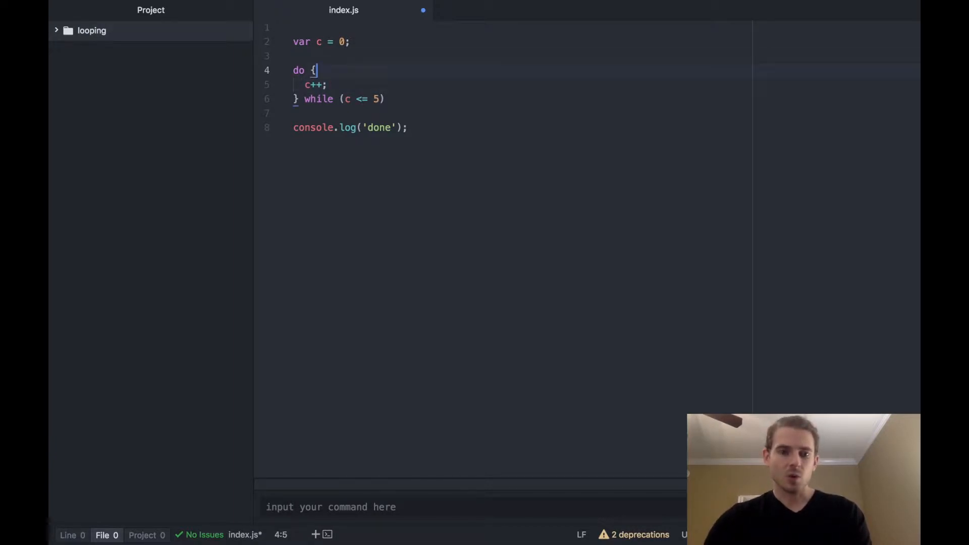
text(console.log()
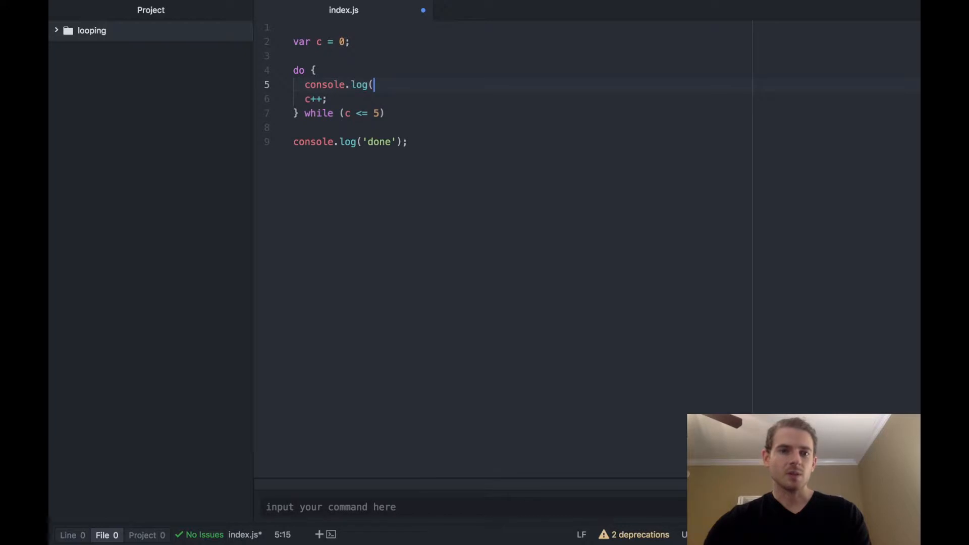
text('we are in the loop)
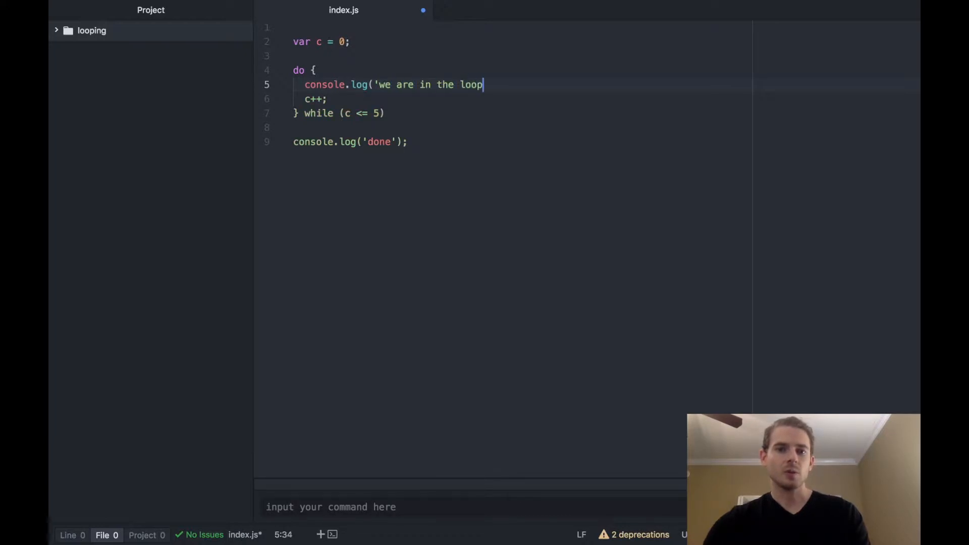
text(; c is)
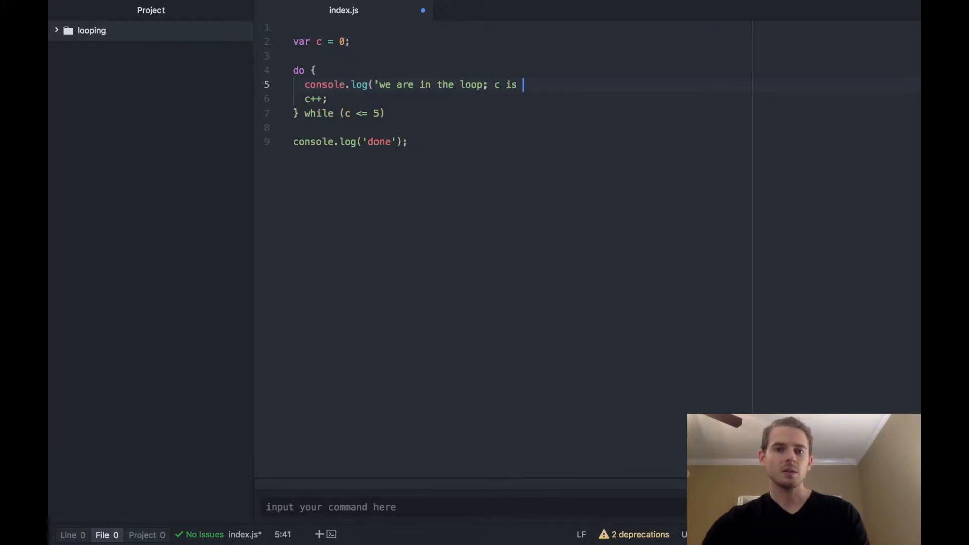
text(' + c);)
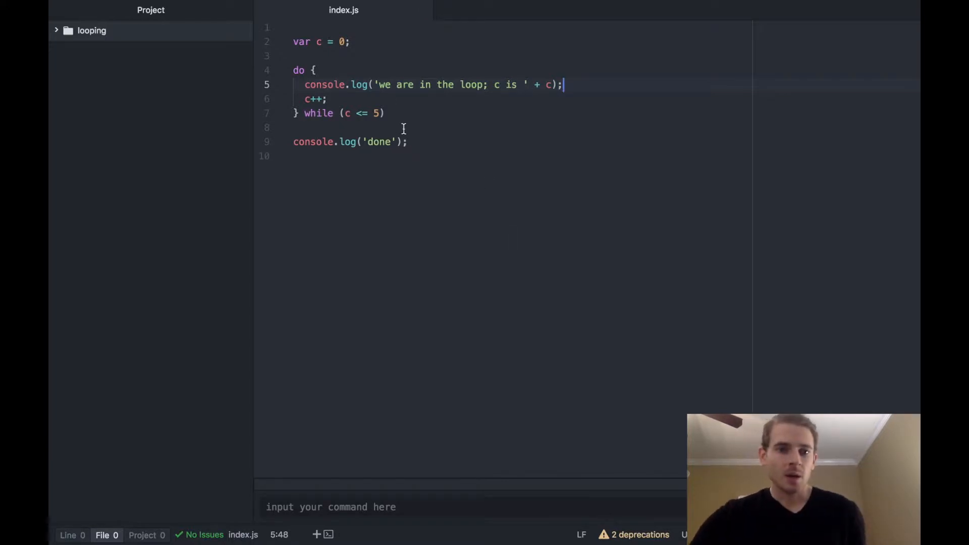
Run node index.js, printing 'we are in the loop; c is' 0 through 5 and 'done'
click(420, 507)
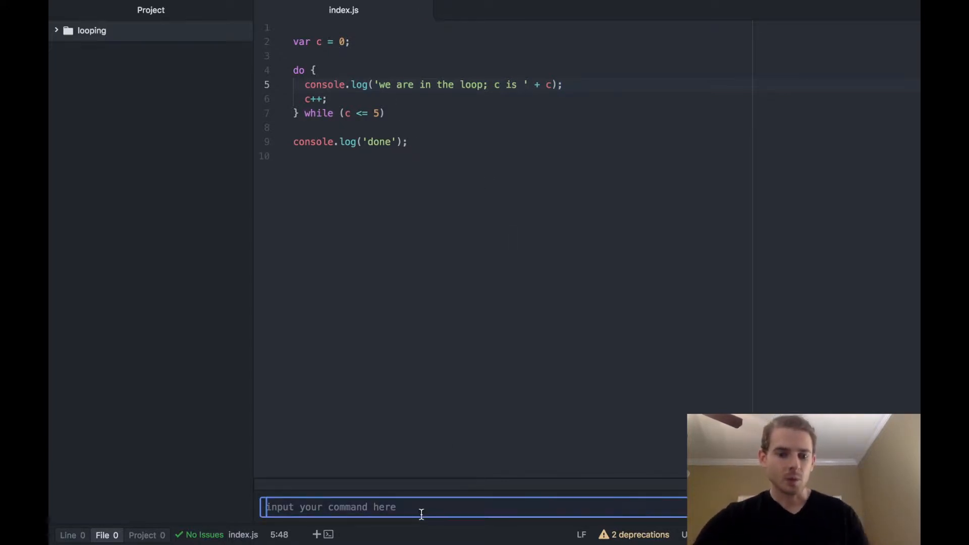
text(node index.js)
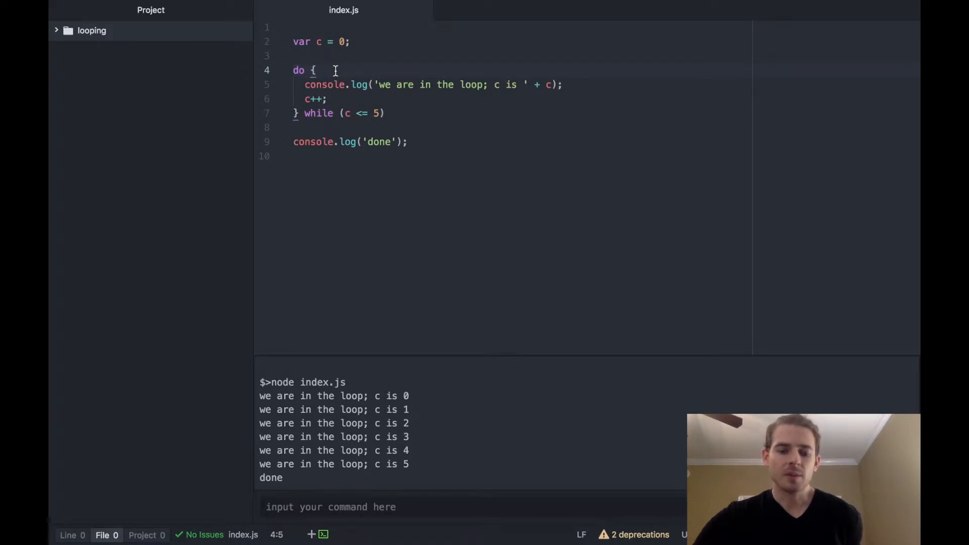
double_click(299, 70)
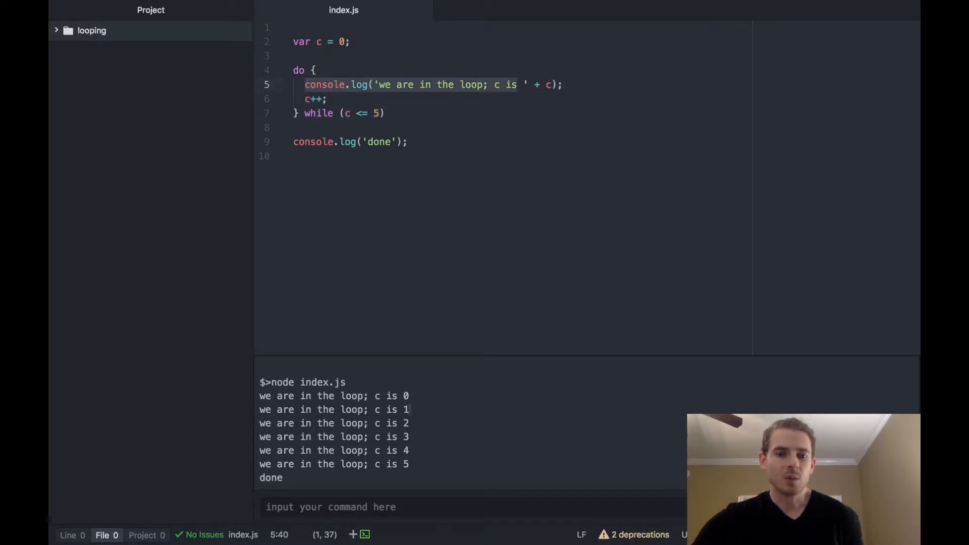
mouse_move(413, 426)
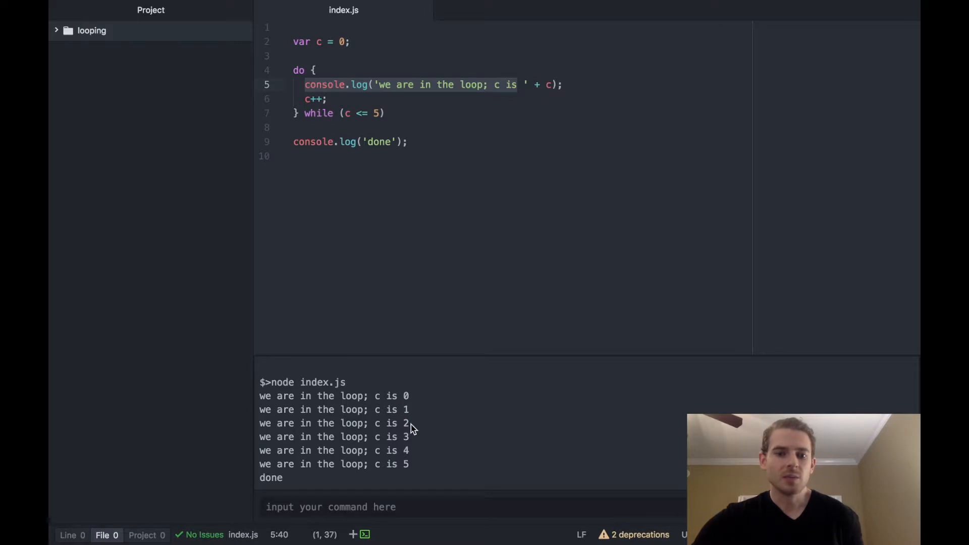
mouse_move(415, 458)
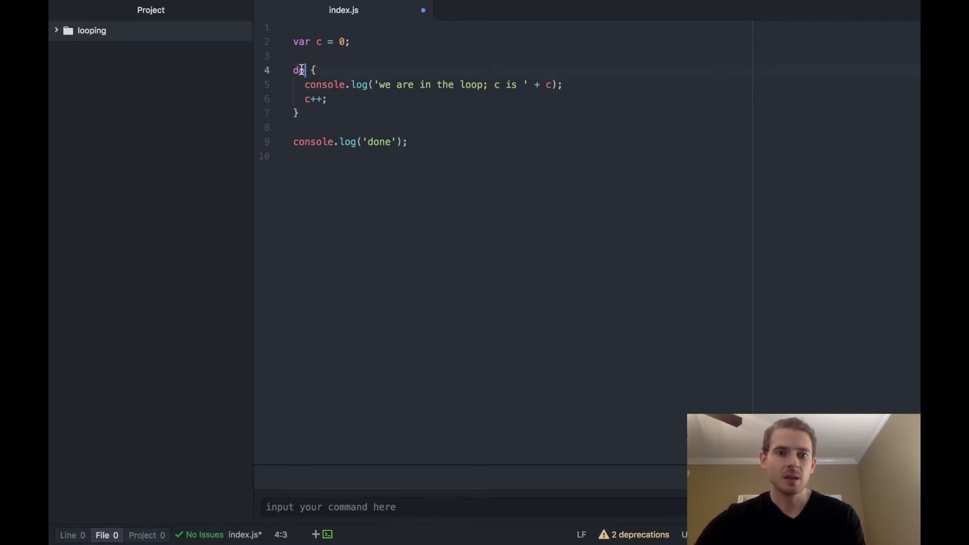
Replace the do opener with while (c <= 5) { on line 4
text(while (c <= 5) {)
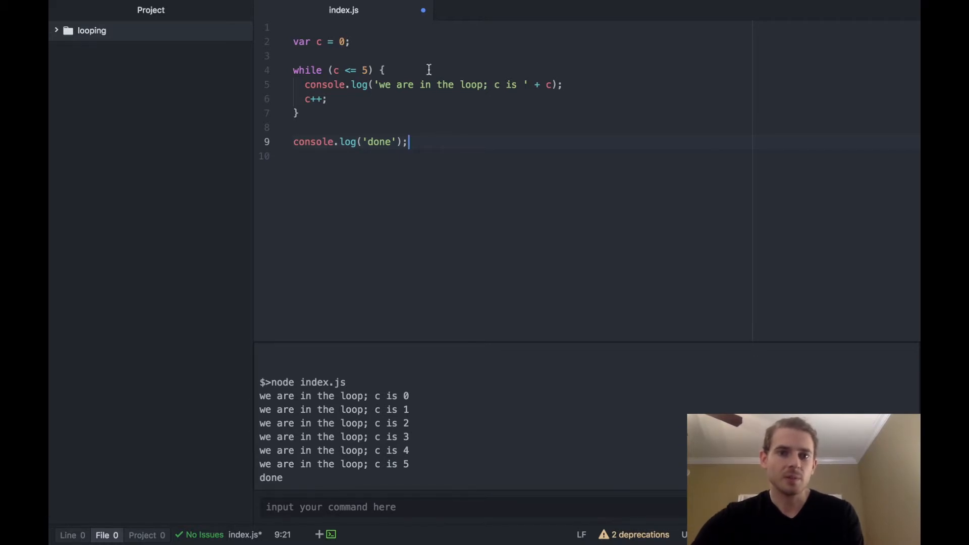
click(384, 70)
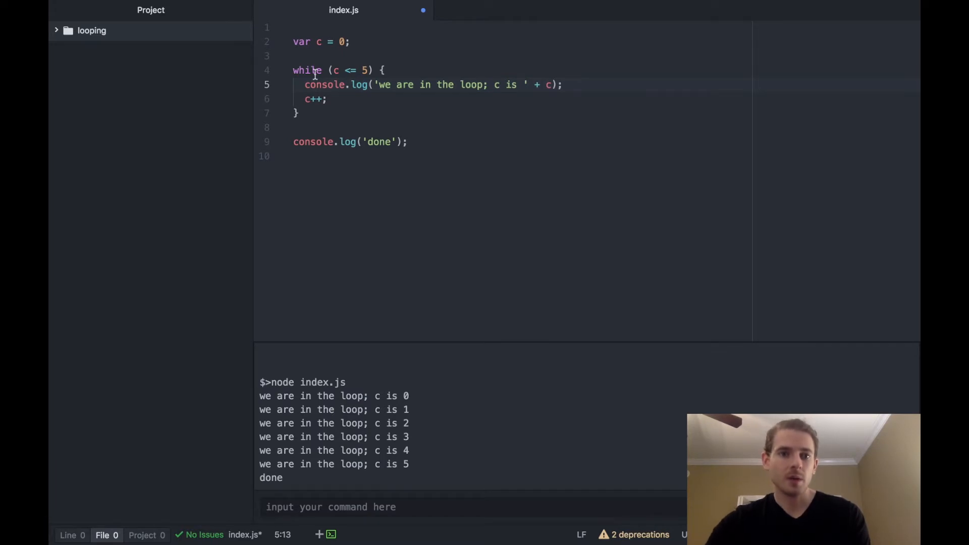
Convert the loop header to for (var c = 0; c <= 5; c++), removing the separate increment
double_click(303, 69)
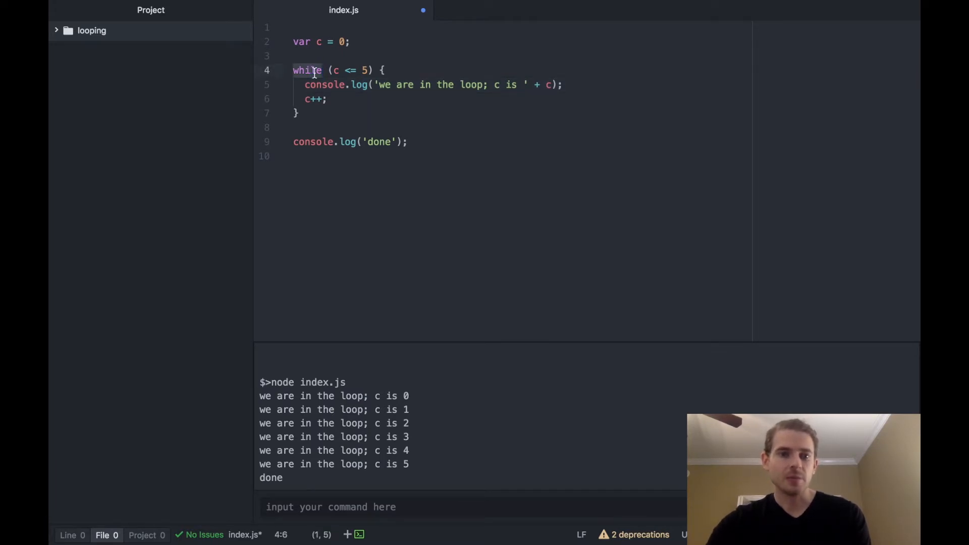
text(for)
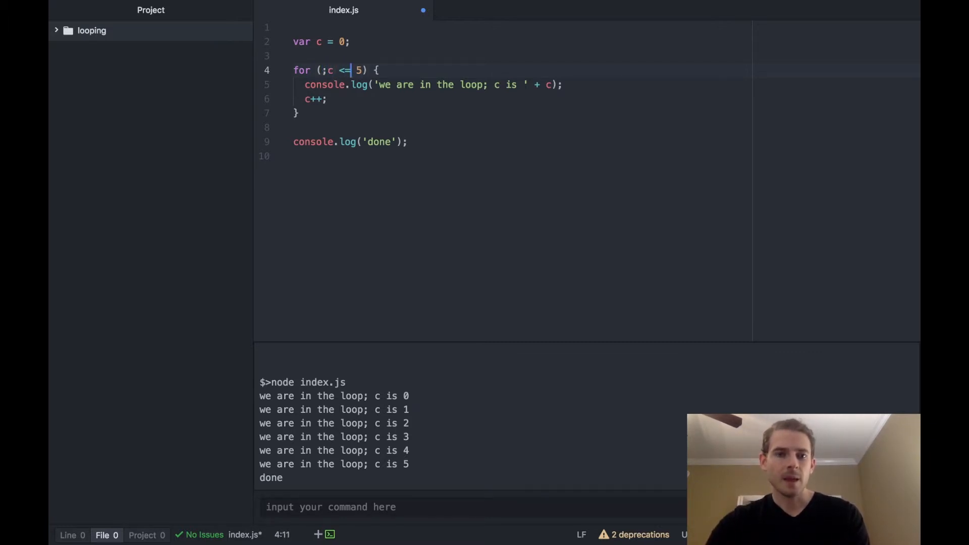
text("; ")
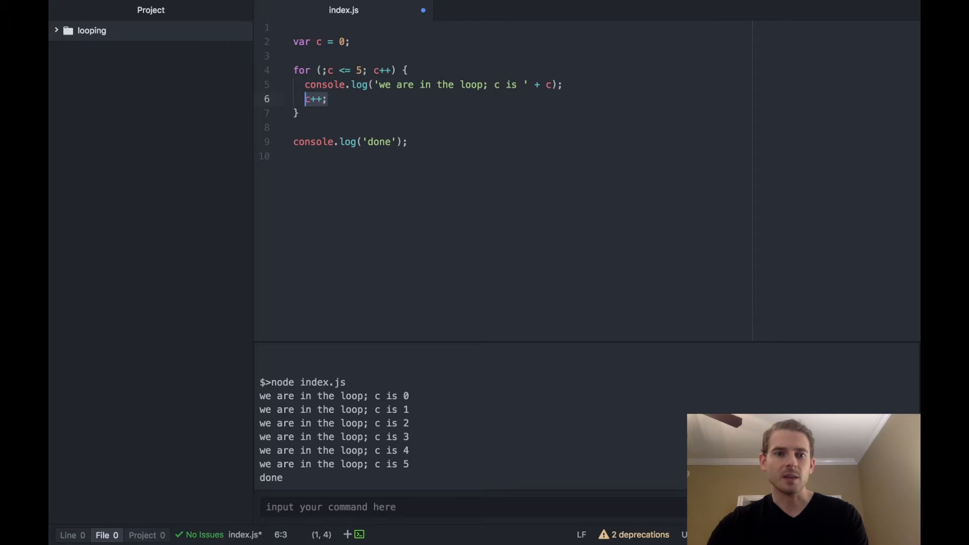
key(Backspace)
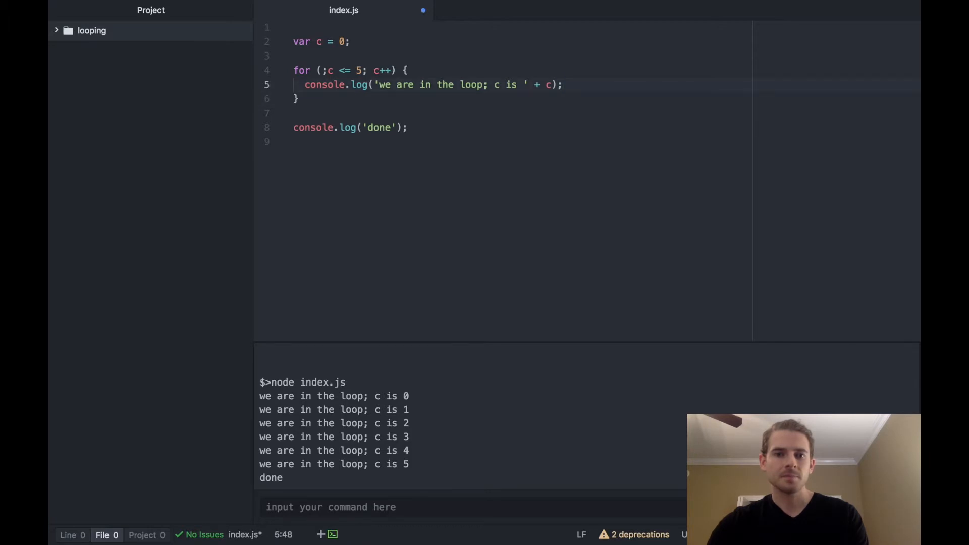
click(340, 70)
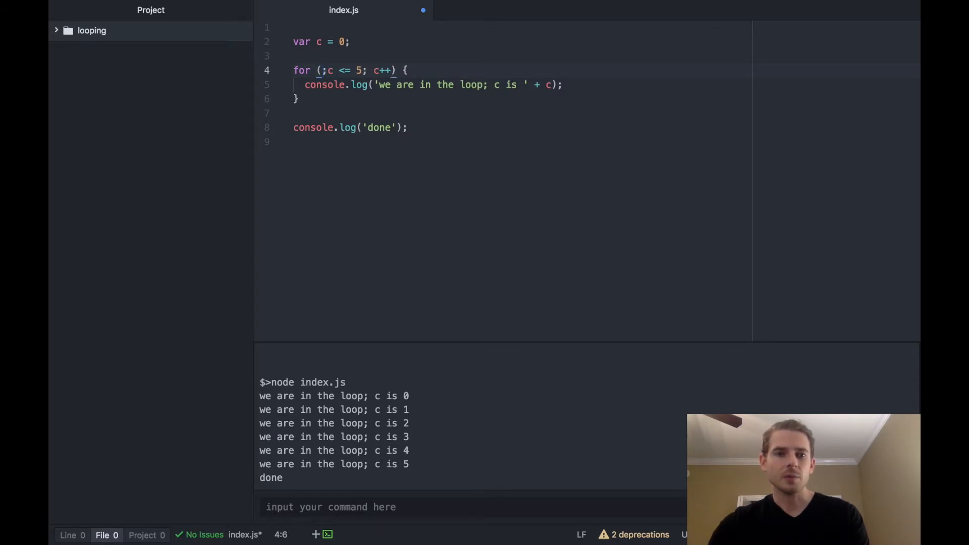
click(320, 70)
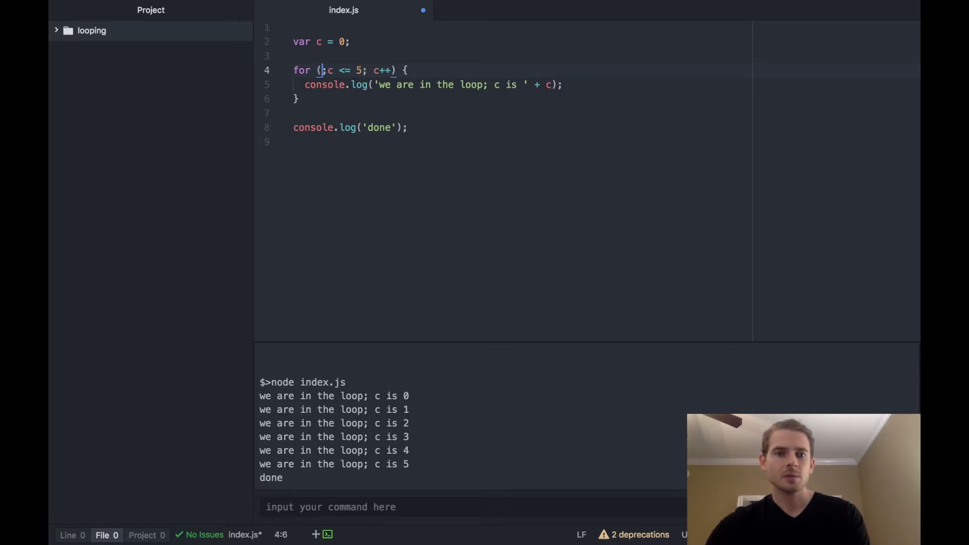
text(var c = 0;)
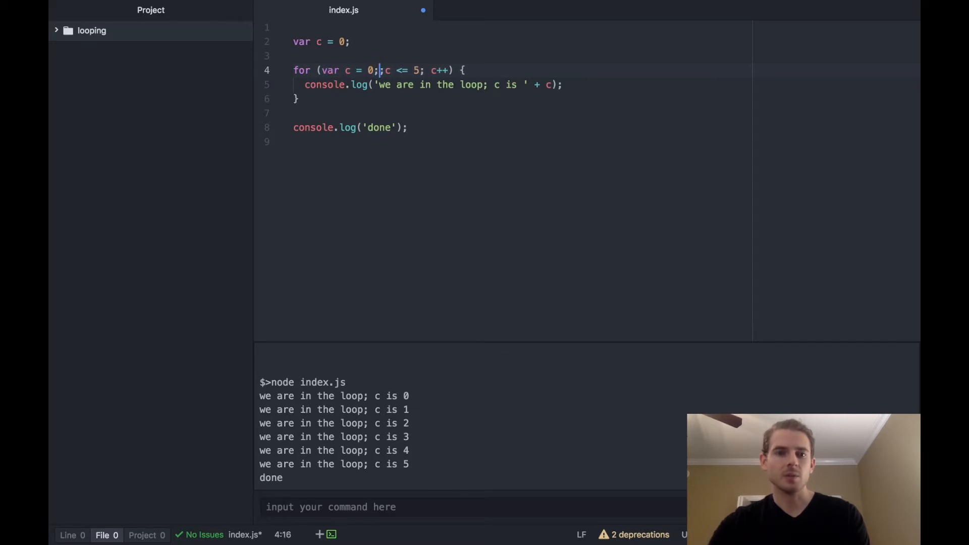
key(Backspace)
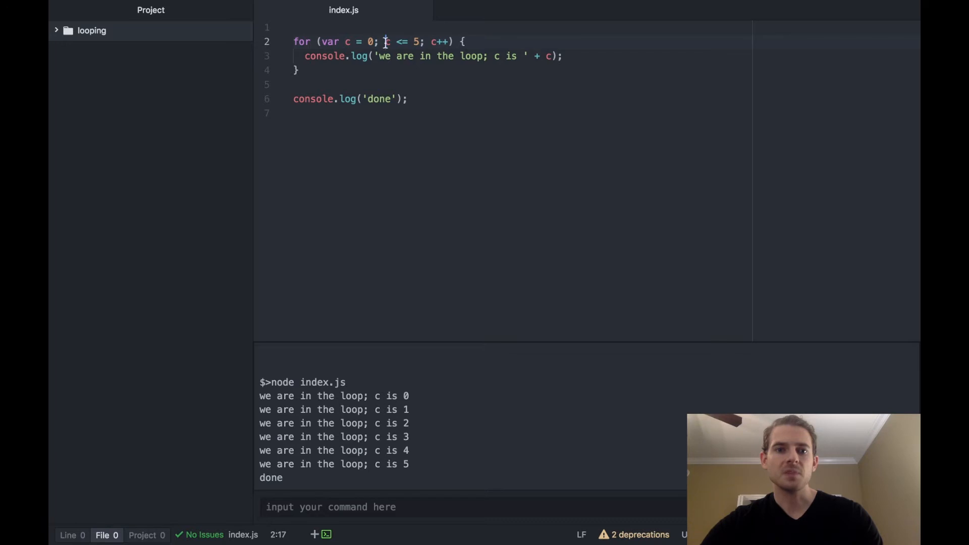
Highlight the c <= 5 condition, then focus the terminal command input
drag(385, 41, 422, 42)
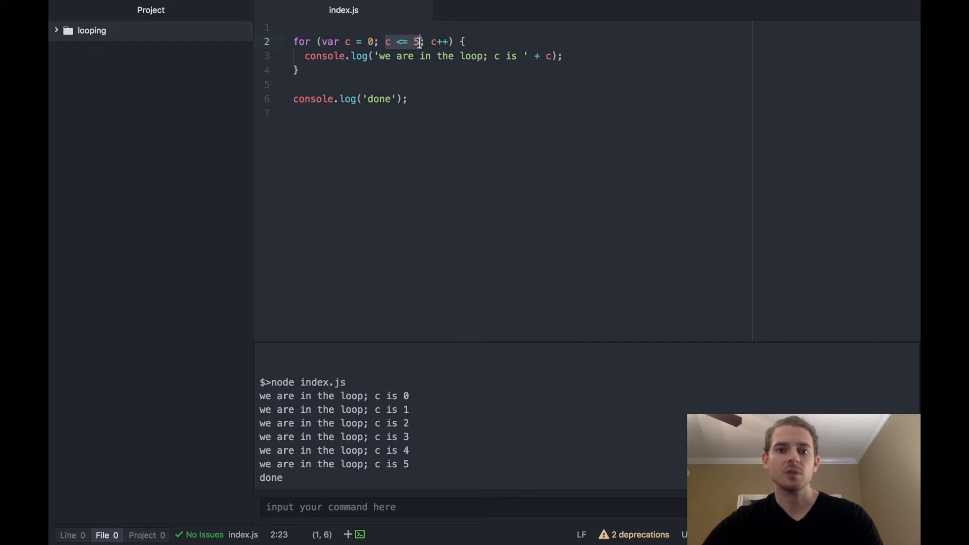
click(421, 42)
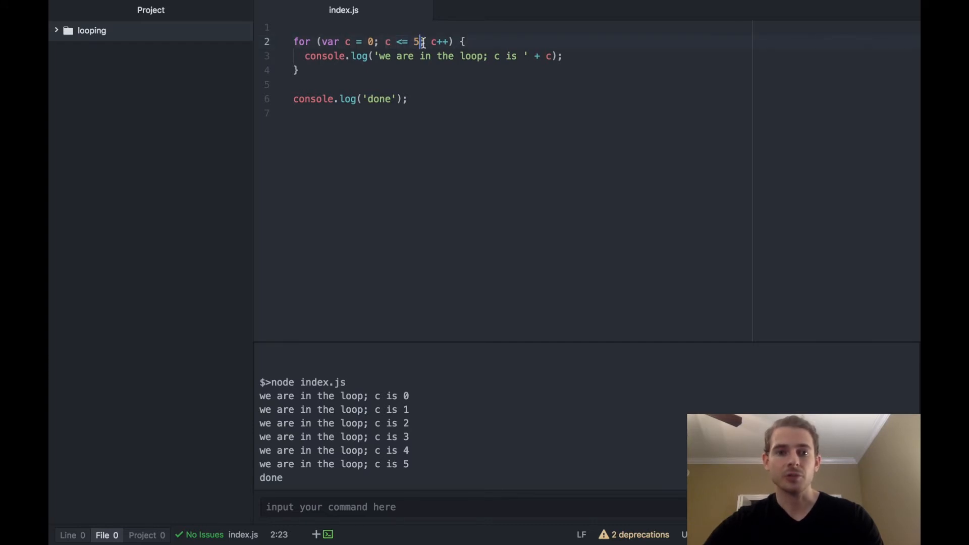
double_click(439, 42)
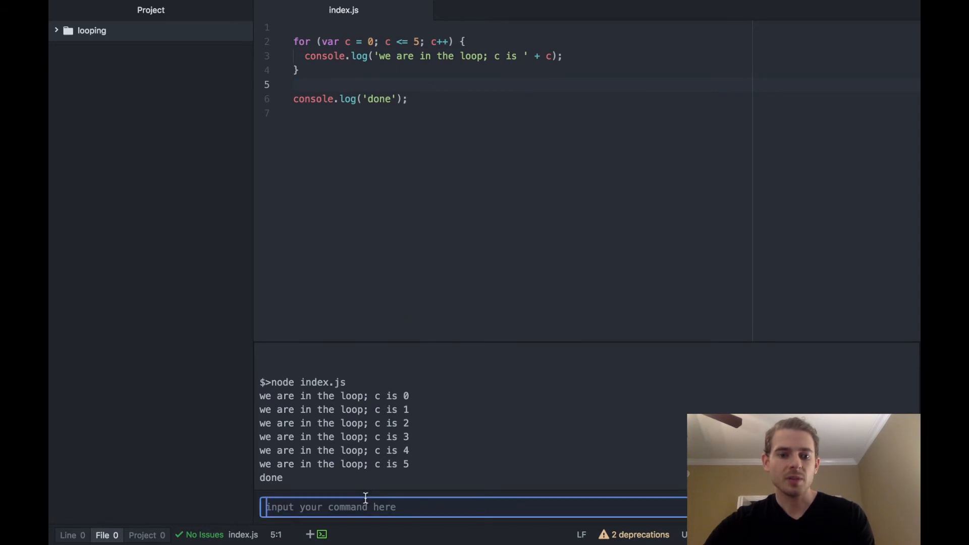
Rerun node index.js and walk through the for header, closing brace, and log lines
text(node i)
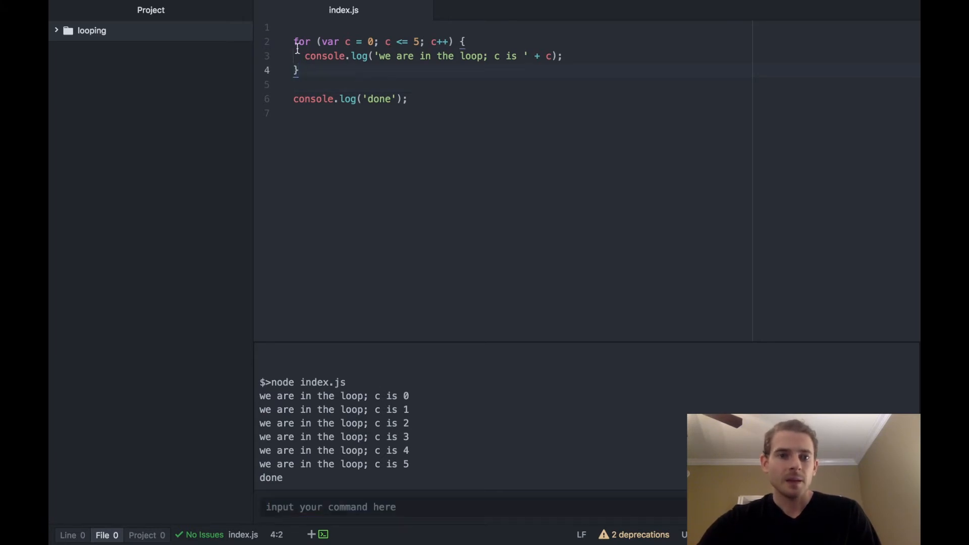
click(369, 41)
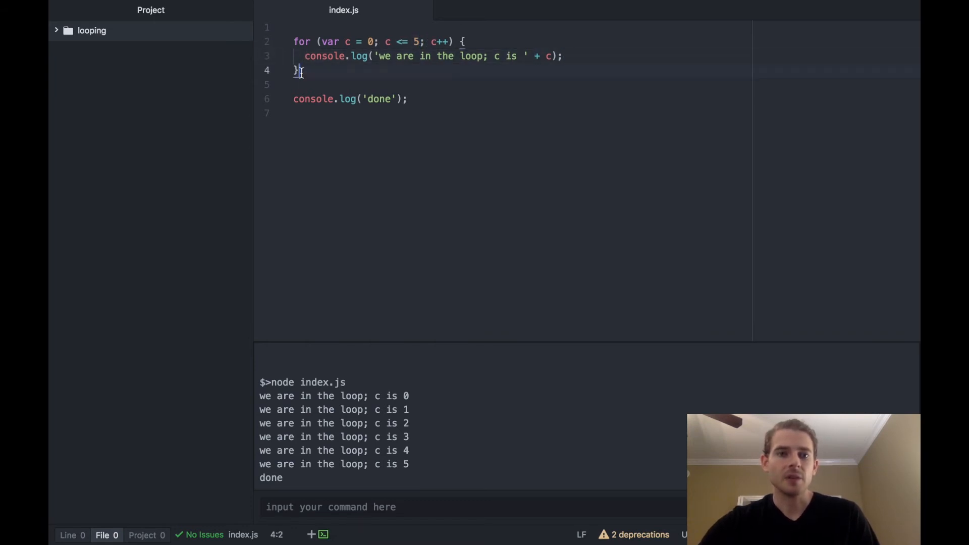
click(430, 41)
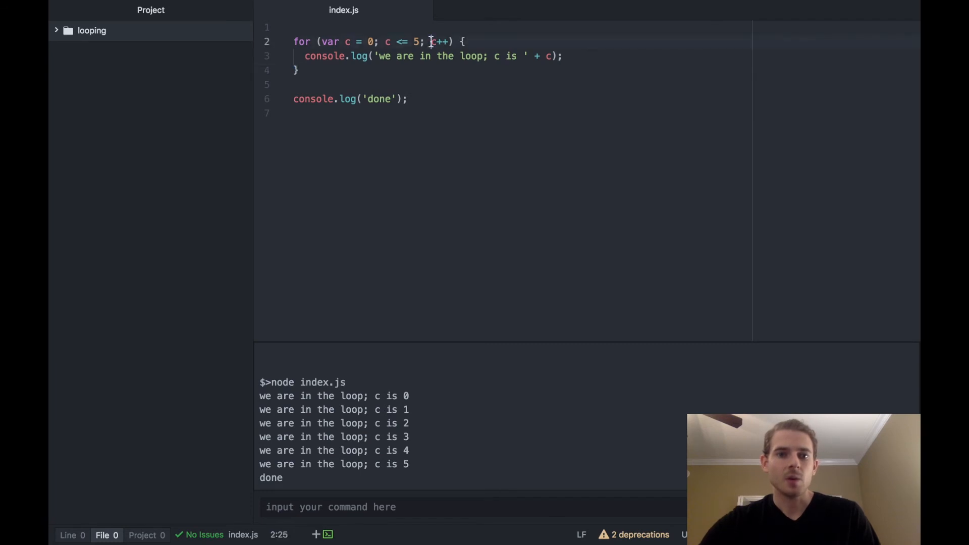
double_click(439, 42)
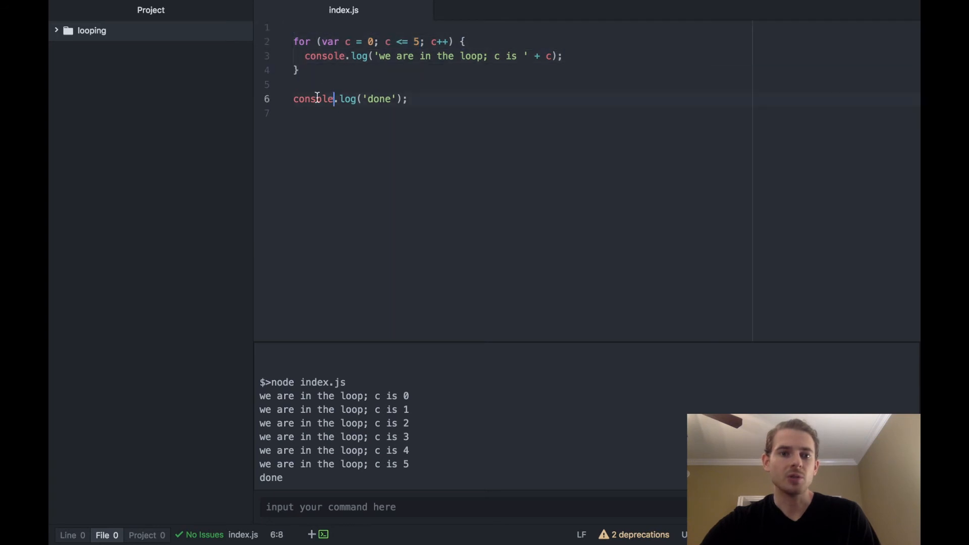
click(459, 99)
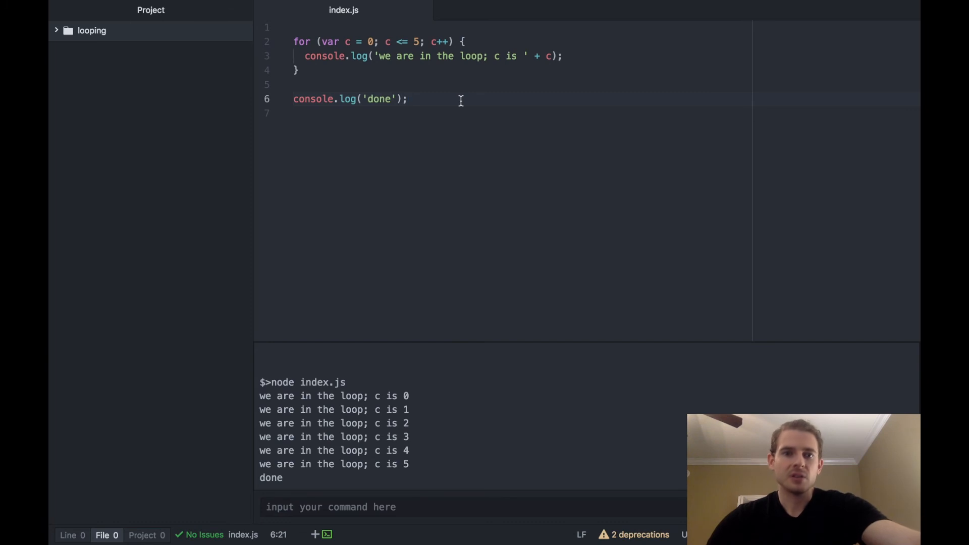
click(408, 99)
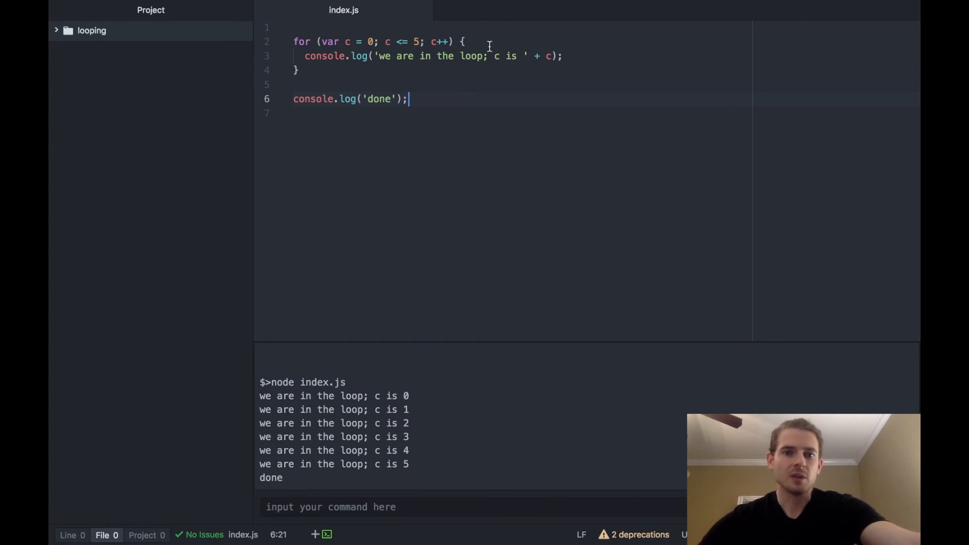
click(334, 56)
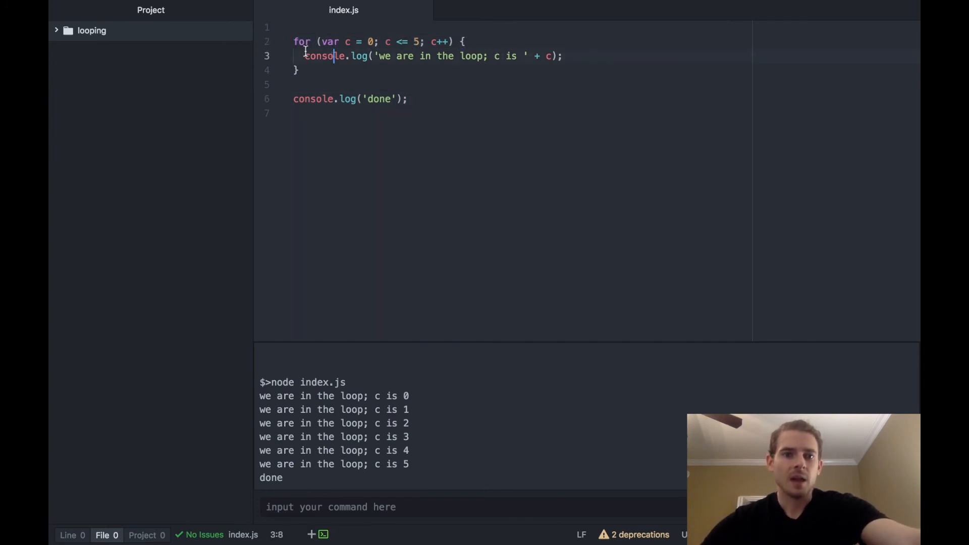